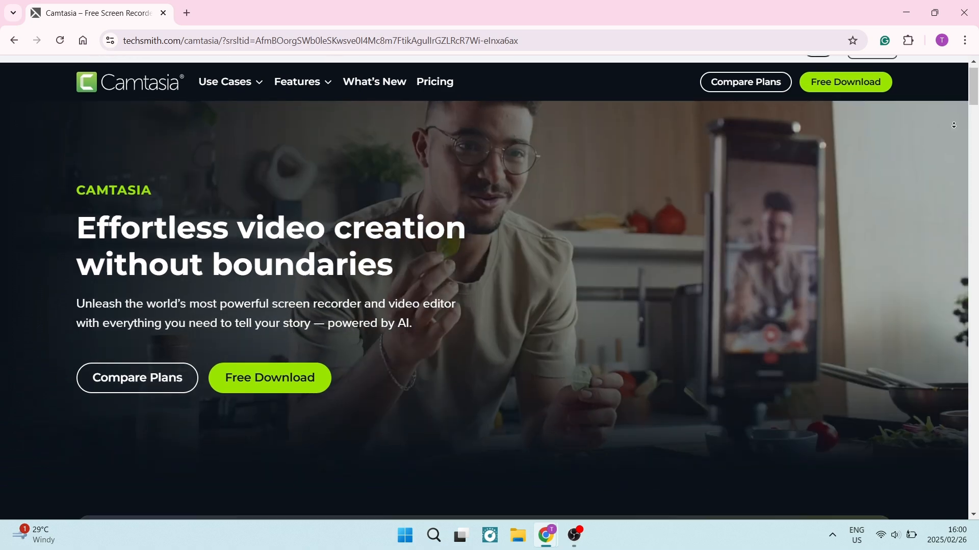
{"action": "scroll", "scroll_direction": "down", "scroll_amount": 3}
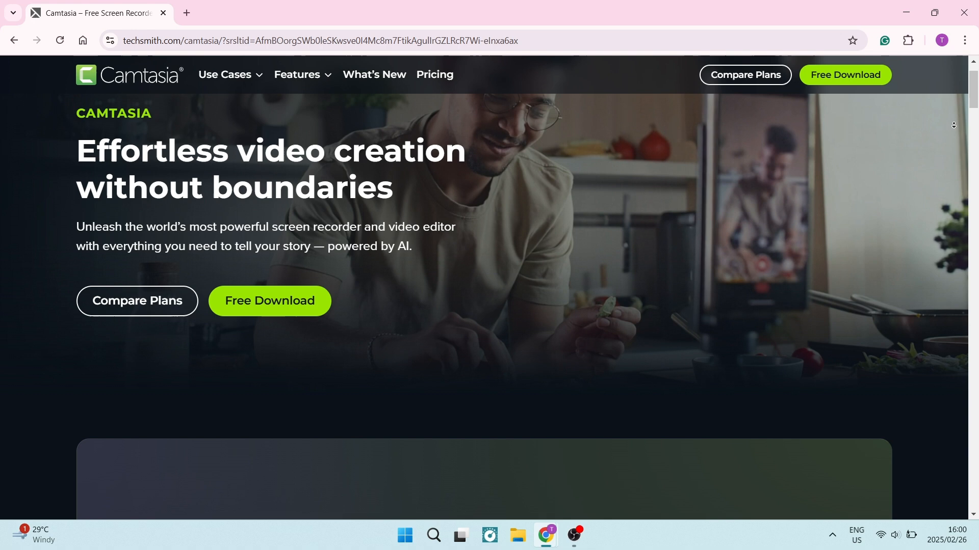
{"action": "scroll", "scroll_direction": "down", "scroll_amount": 3}
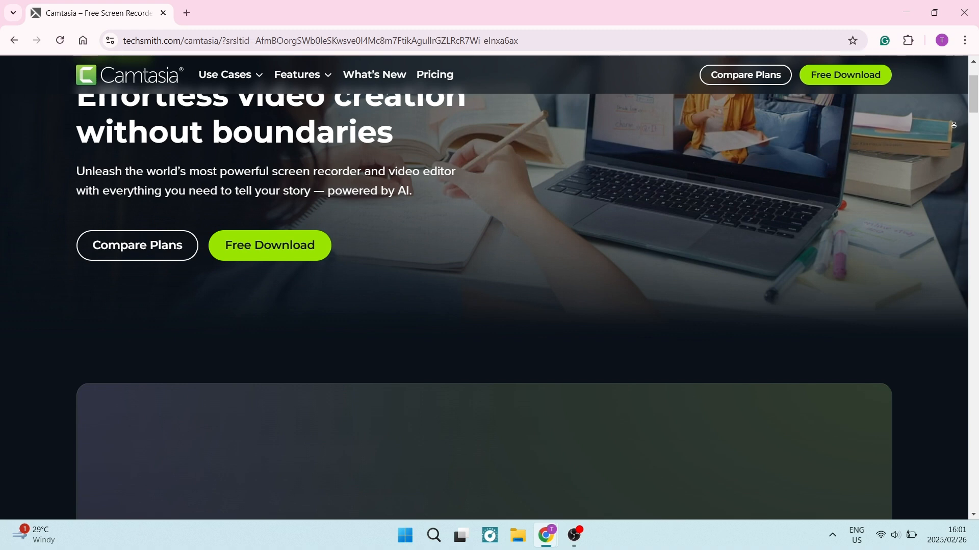
{"action": "scroll", "scroll_direction": "down", "scroll_amount": 3}
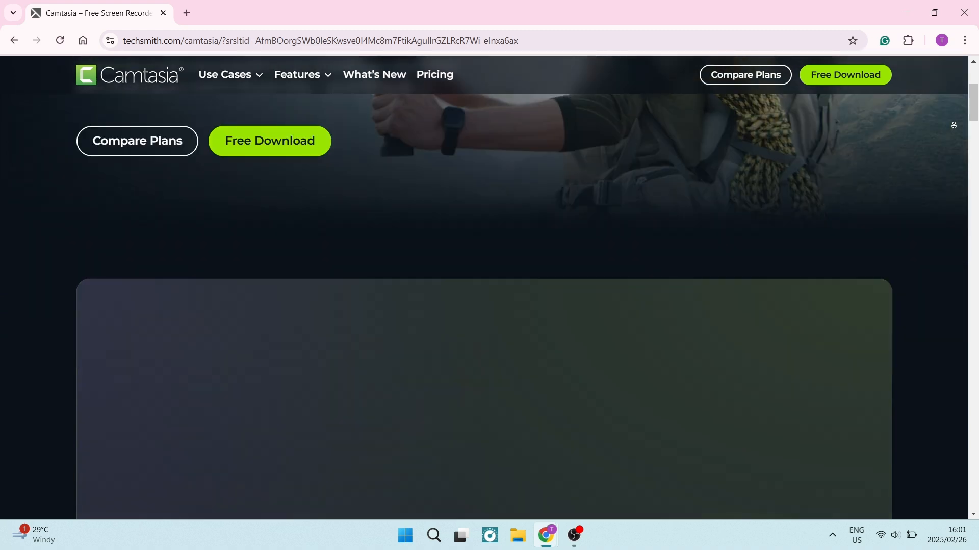
{"action": "scroll", "scroll_direction": "down", "scroll_amount": 3}
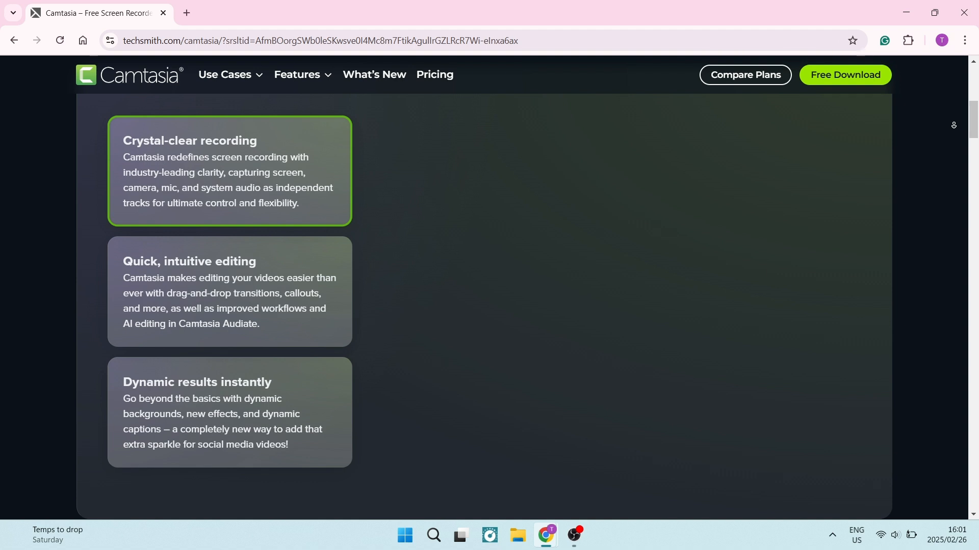
{"action": "scroll", "scroll_direction": "down", "scroll_amount": 3}
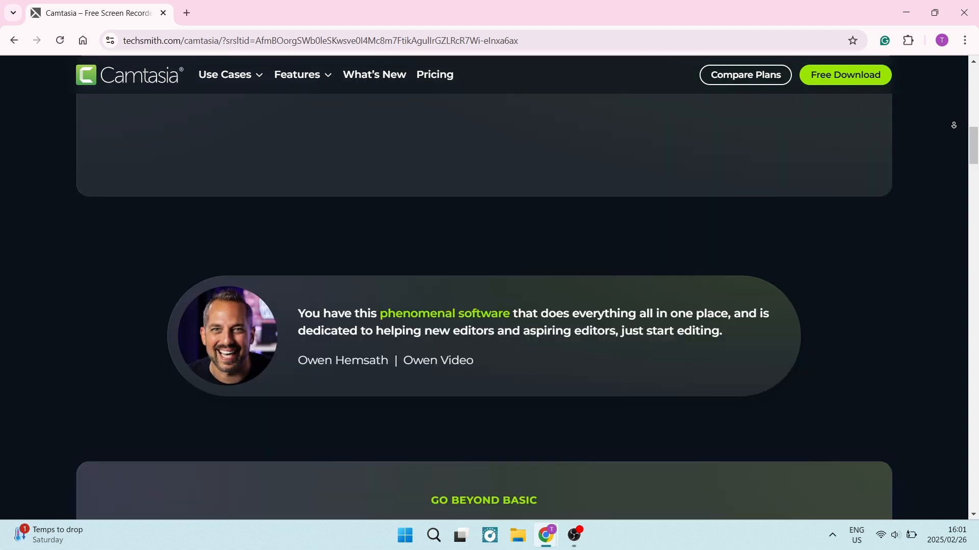
{"action": "scroll", "scroll_direction": "down", "scroll_amount": 3}
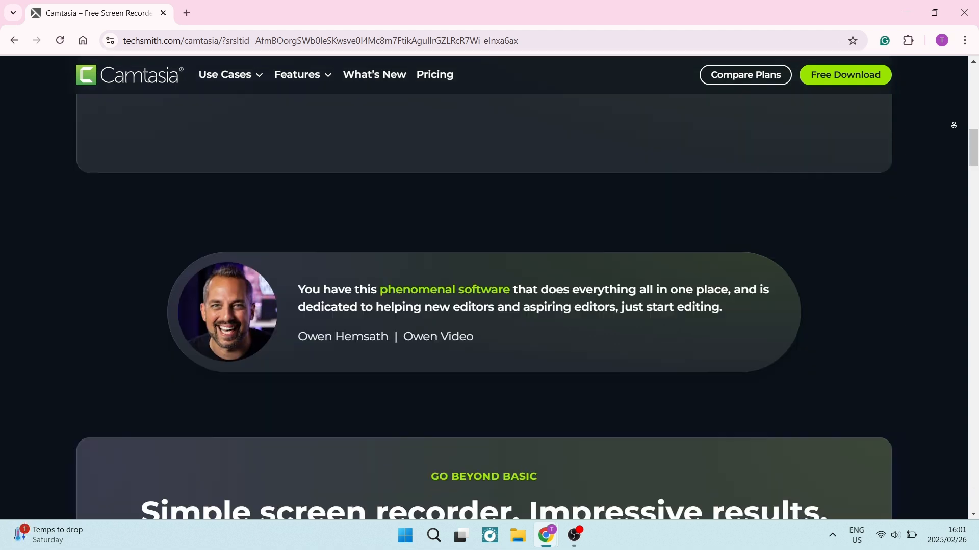
{"action": "scroll", "scroll_direction": "down", "scroll_amount": 3}
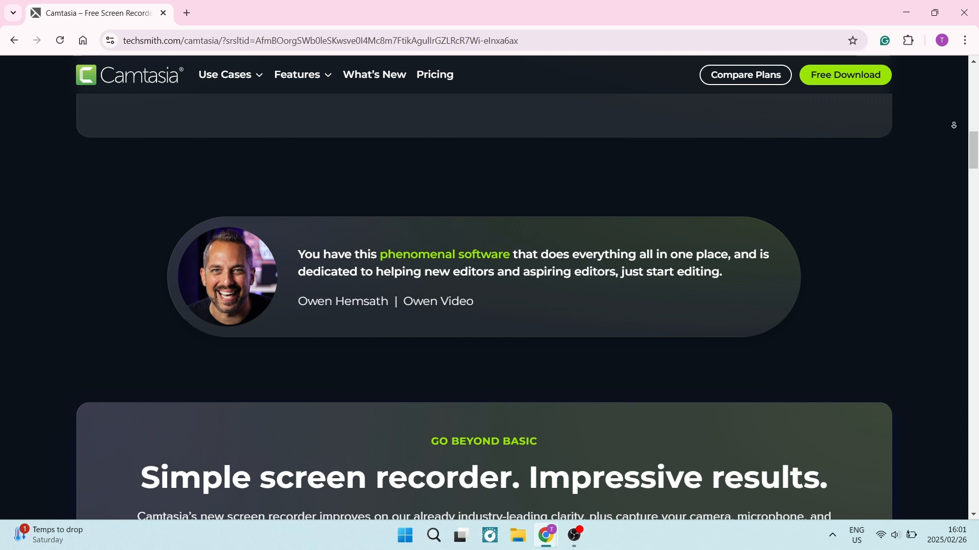
{"action": "scroll", "scroll_direction": "down", "scroll_amount": 3}
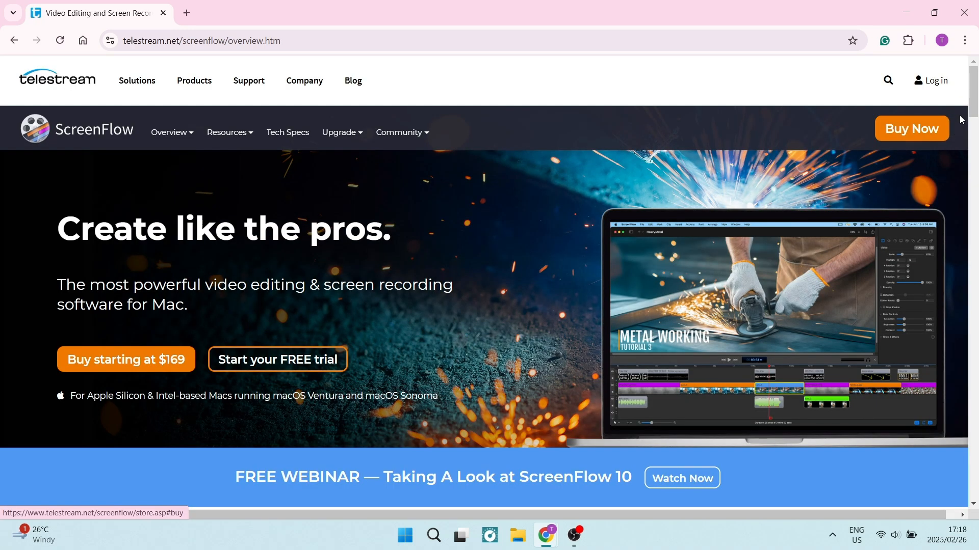
{"action": "scroll", "scroll_direction": "down", "scroll_amount": 3}
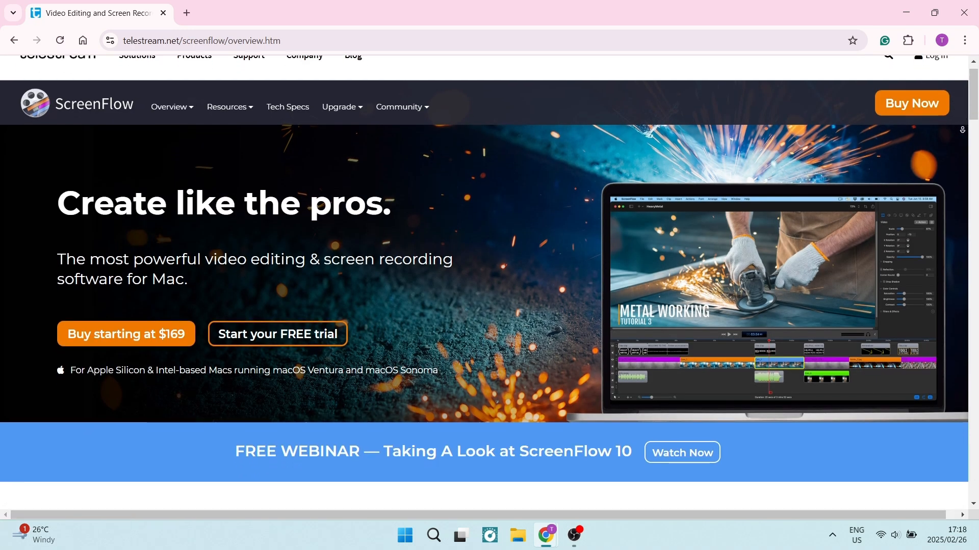
{"action": "scroll", "scroll_direction": "down", "scroll_amount": 3}
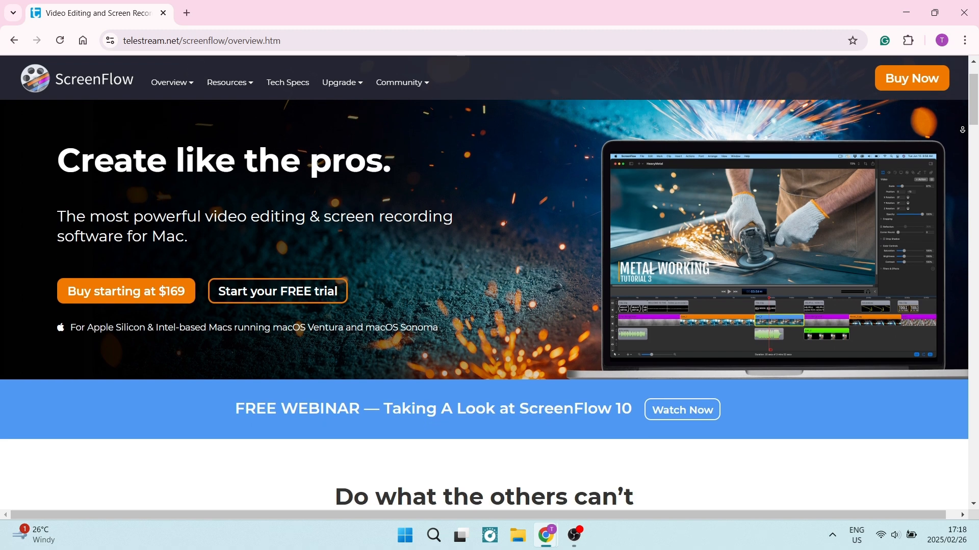
{"action": "scroll", "scroll_direction": "down", "scroll_amount": 3}
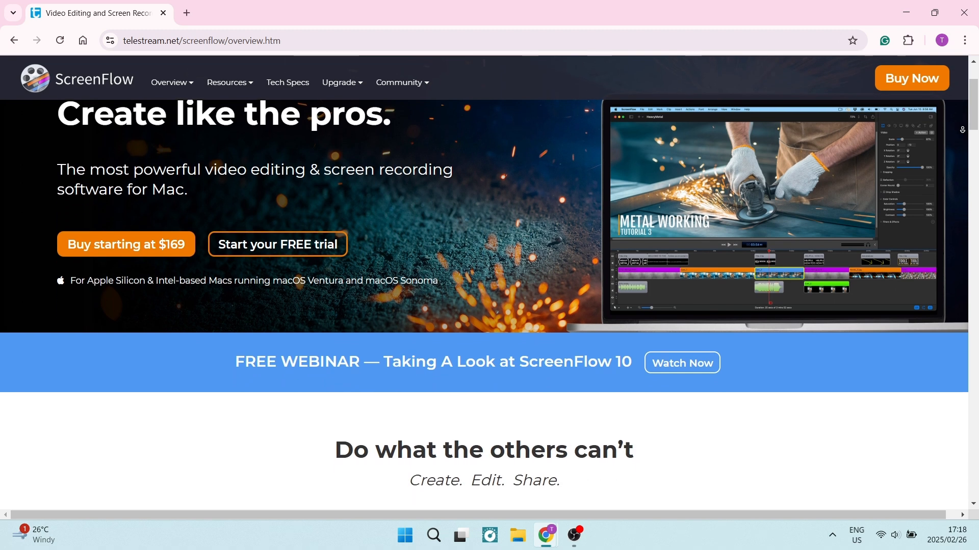
{"action": "scroll", "scroll_direction": "down", "scroll_amount": 3}
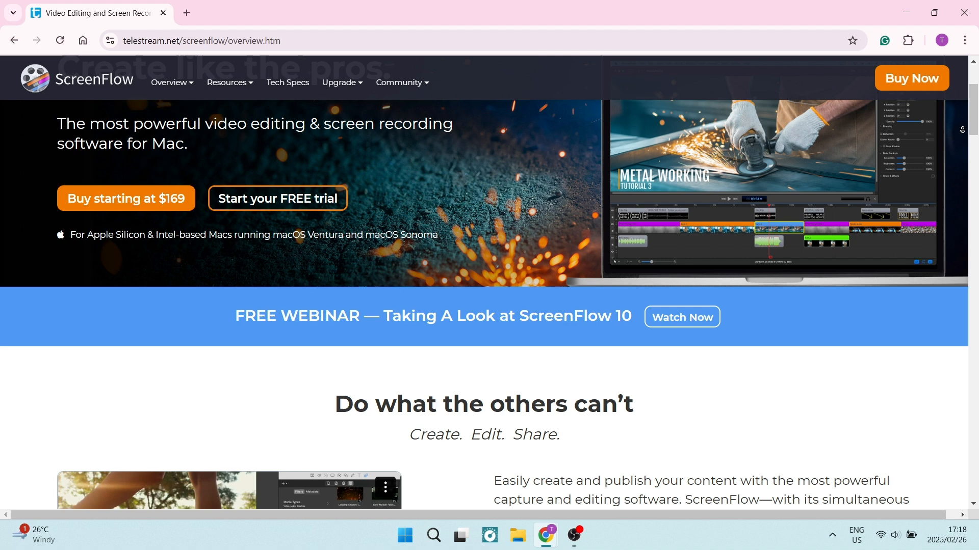
{"action": "scroll", "scroll_direction": "down", "scroll_amount": 3}
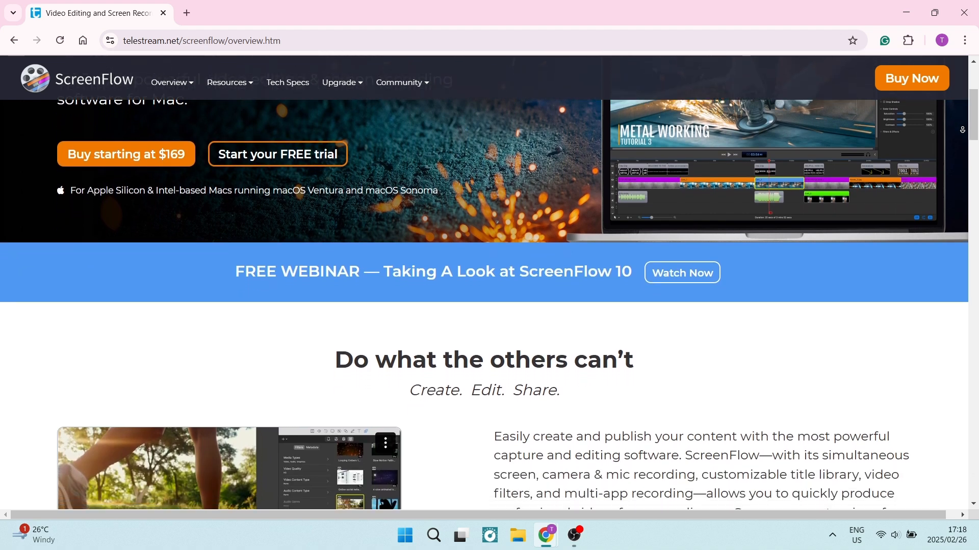
{"action": "scroll", "scroll_direction": "down", "scroll_amount": 3}
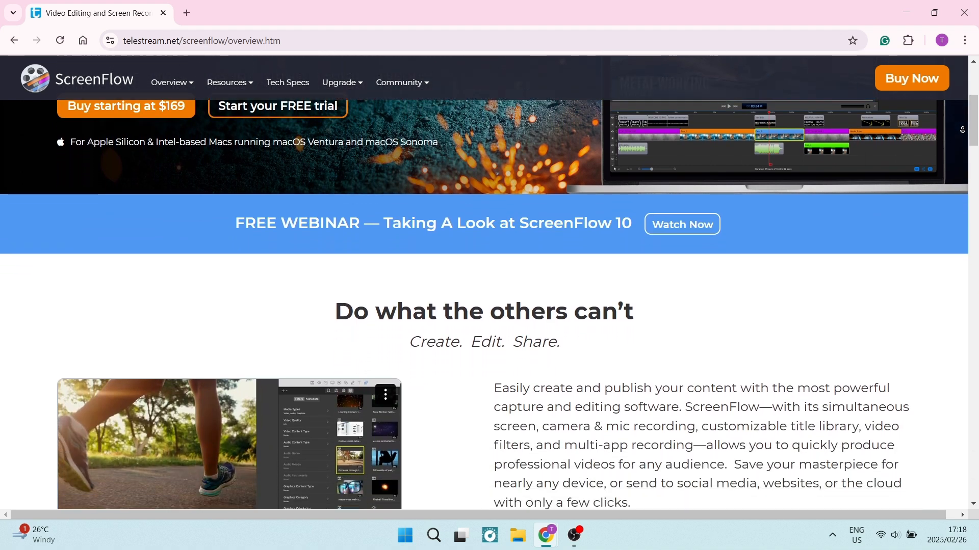
{"action": "scroll", "scroll_direction": "down", "scroll_amount": 3}
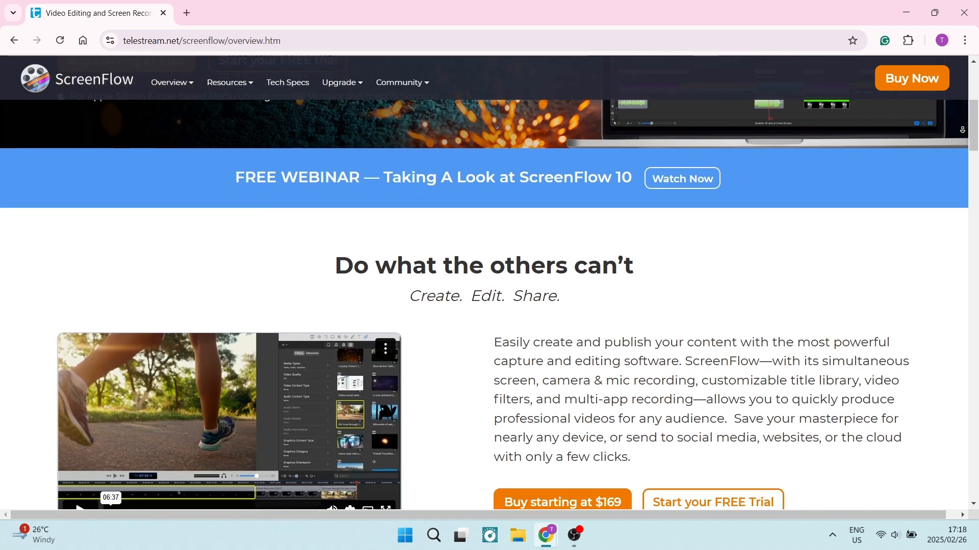
{"action": "scroll", "scroll_direction": "down", "scroll_amount": 3}
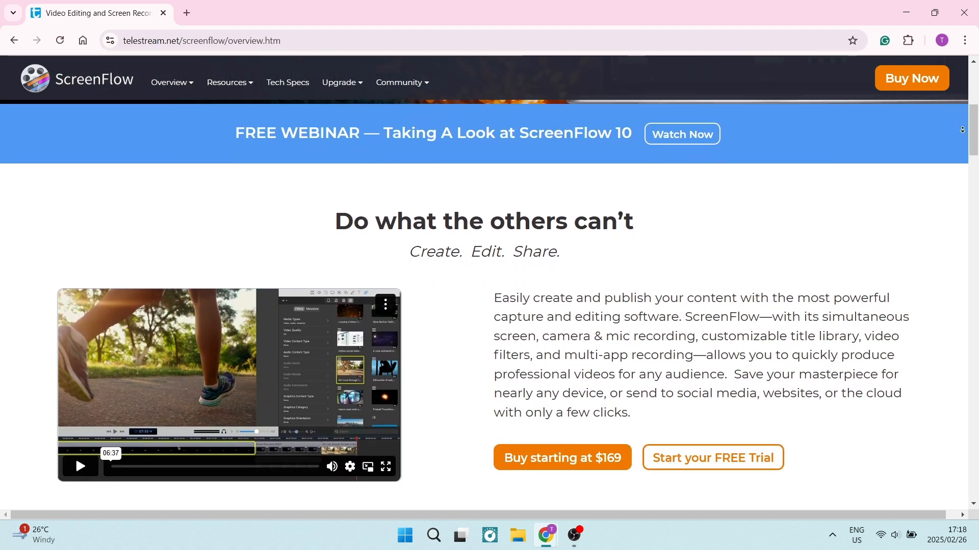
{"action": "scroll", "scroll_direction": "down", "scroll_amount": 3}
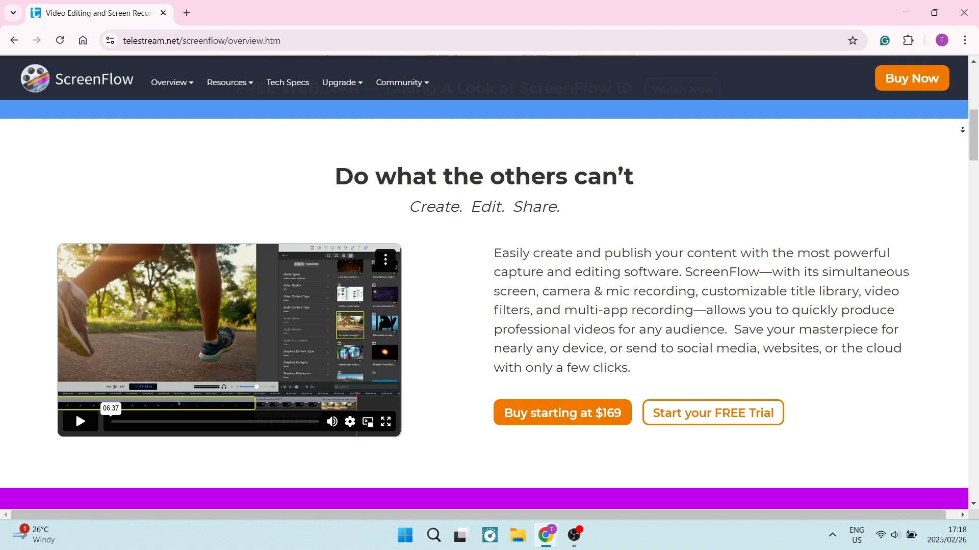
{"action": "scroll", "scroll_direction": "down", "scroll_amount": 3}
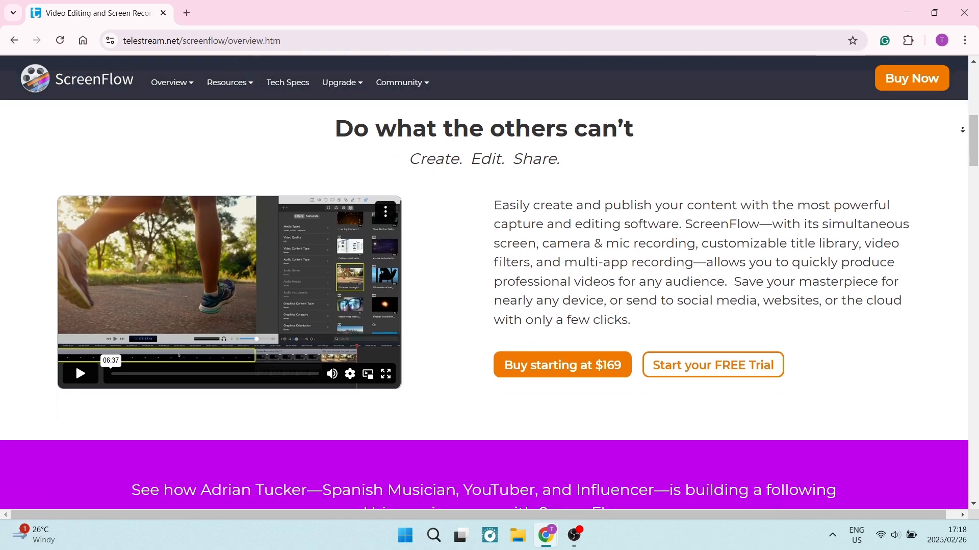
{"action": "scroll", "scroll_direction": "down", "scroll_amount": 3}
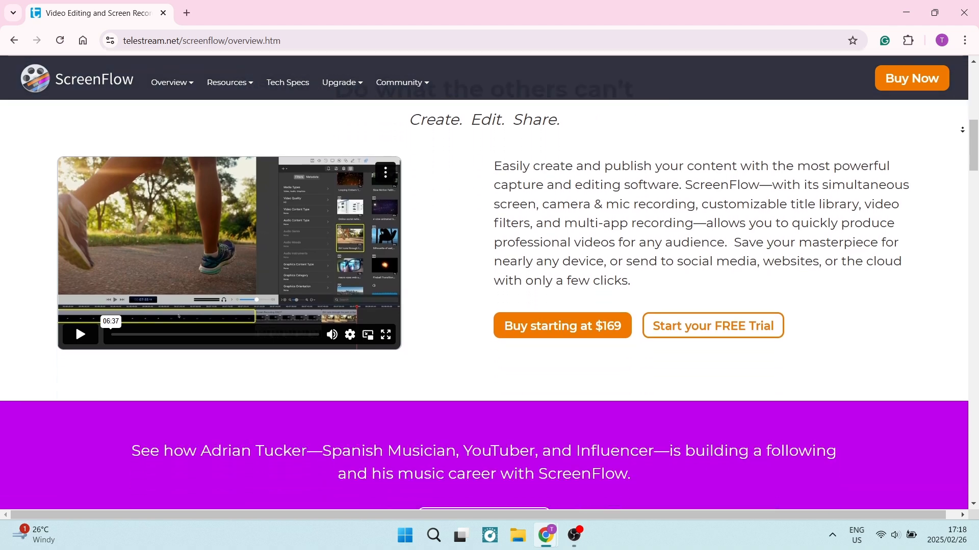
{"action": "scroll", "scroll_direction": "down", "scroll_amount": 3}
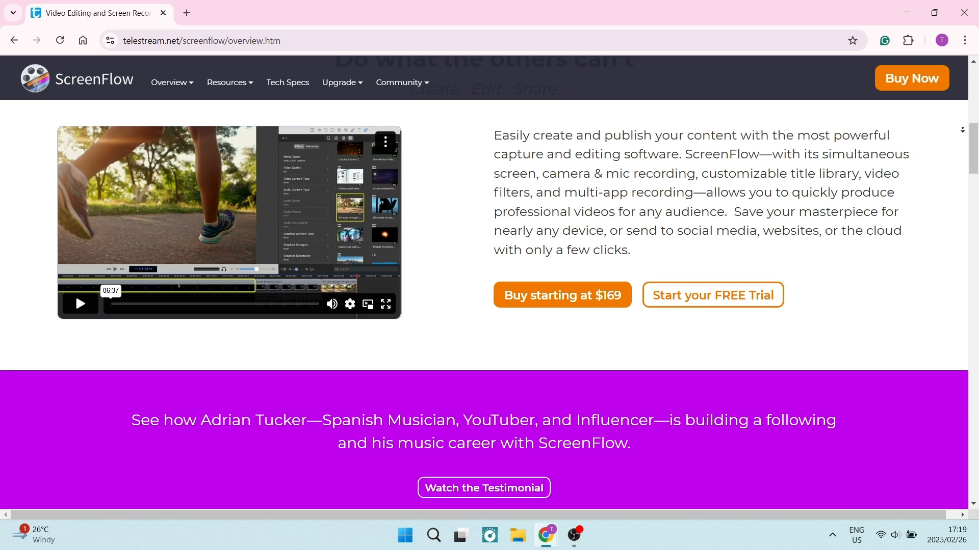
{"action": "scroll", "scroll_direction": "down", "scroll_amount": 3}
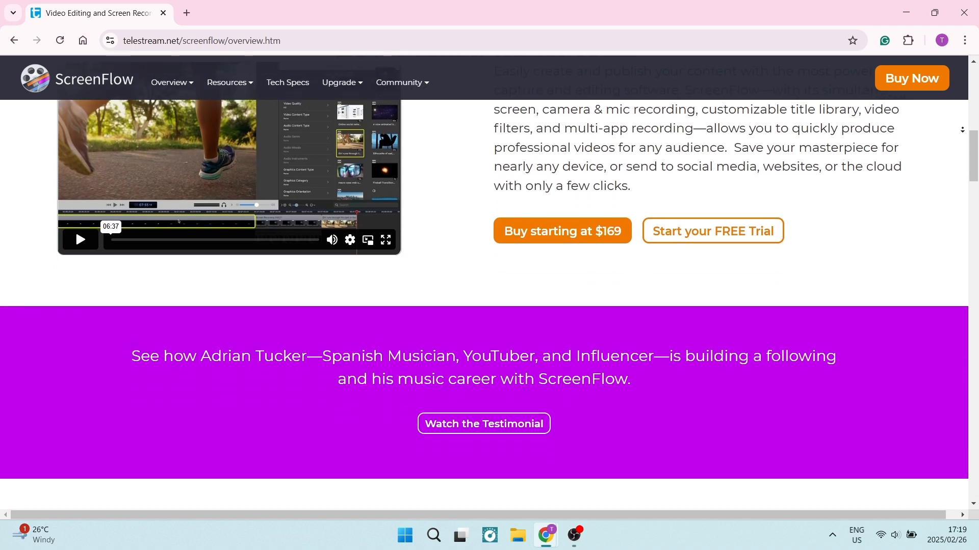
{"action": "scroll", "scroll_direction": "down", "scroll_amount": 3}
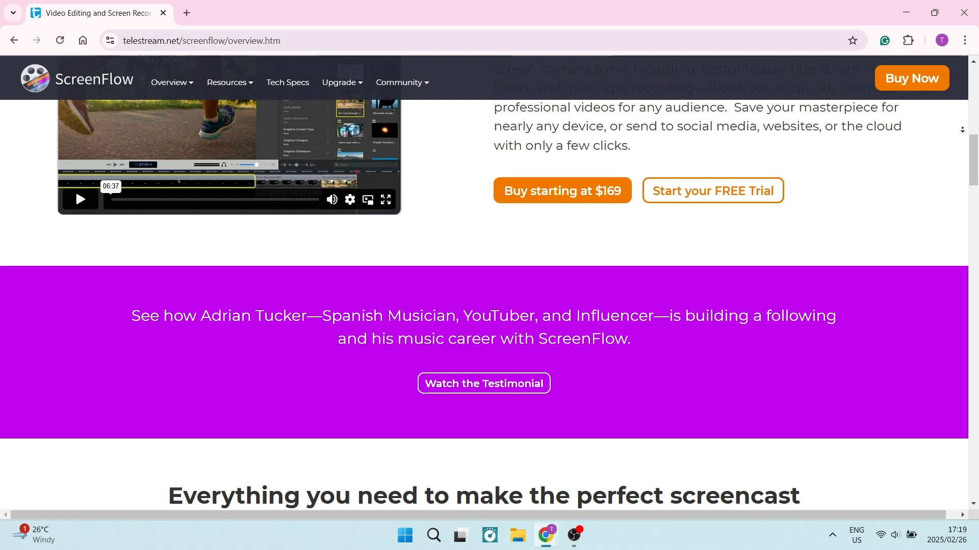
{"action": "scroll", "scroll_direction": "down", "scroll_amount": 3}
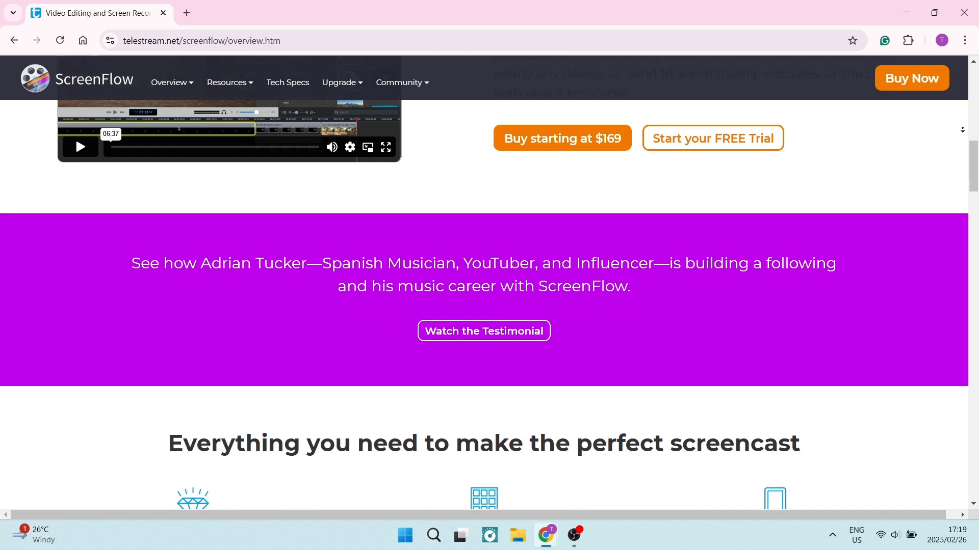
{"action": "scroll", "scroll_direction": "down", "scroll_amount": 3}
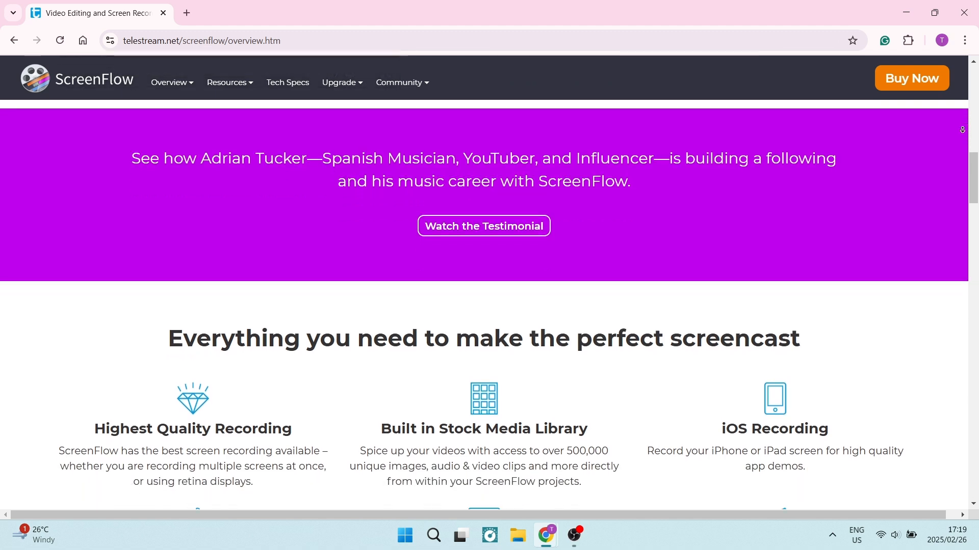
{"action": "scroll", "scroll_direction": "down", "scroll_amount": 3}
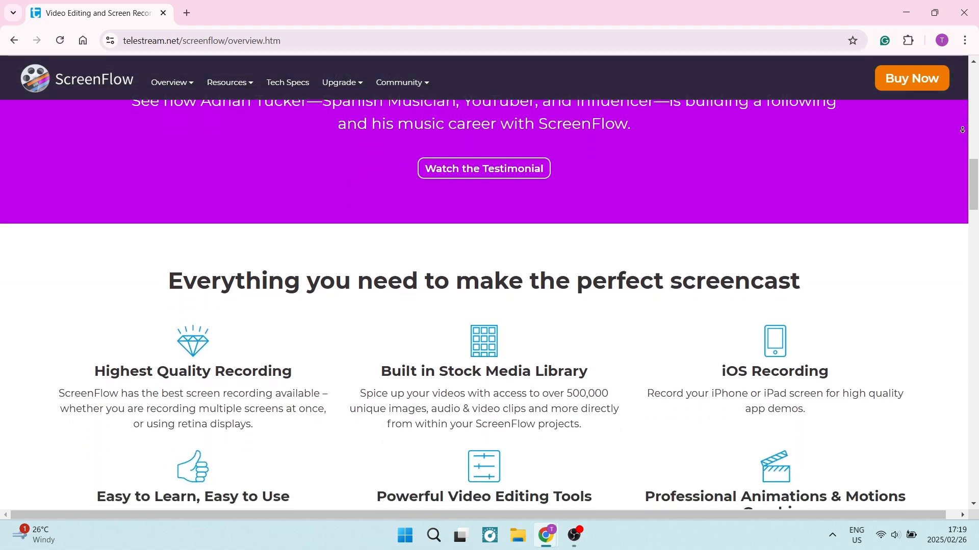
{"action": "scroll", "scroll_direction": "down", "scroll_amount": 3}
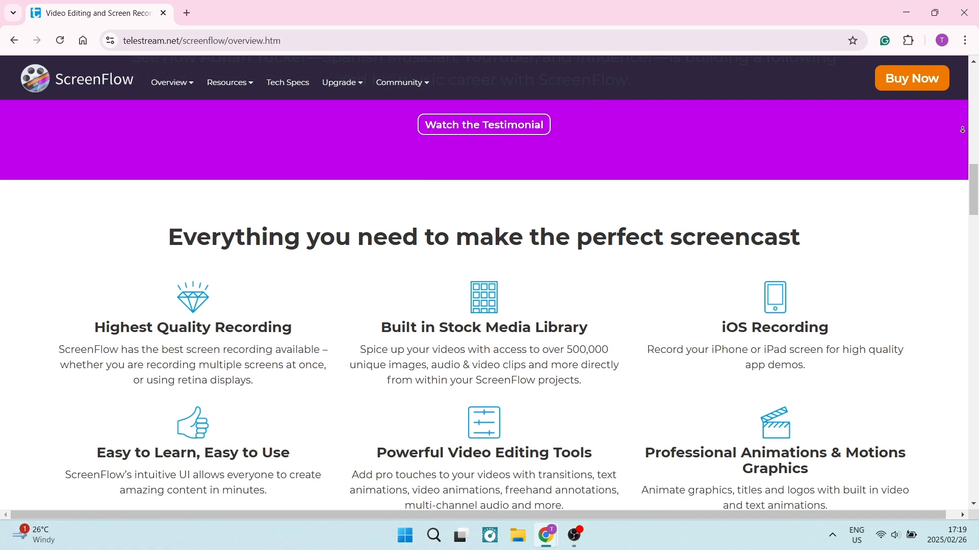
{"action": "scroll", "scroll_direction": "down", "scroll_amount": 3}
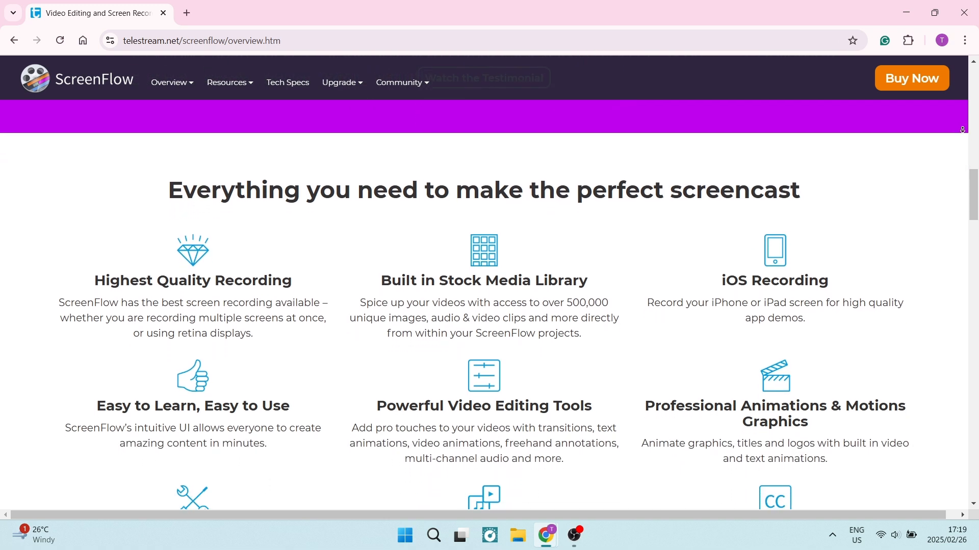
{"action": "scroll", "scroll_direction": "down", "scroll_amount": 3}
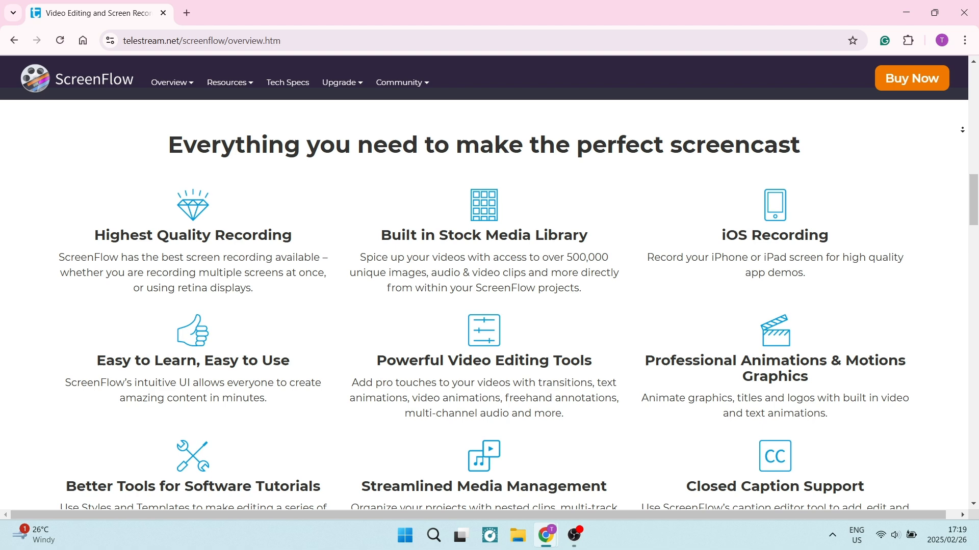
{"action": "scroll", "scroll_direction": "down", "scroll_amount": 3}
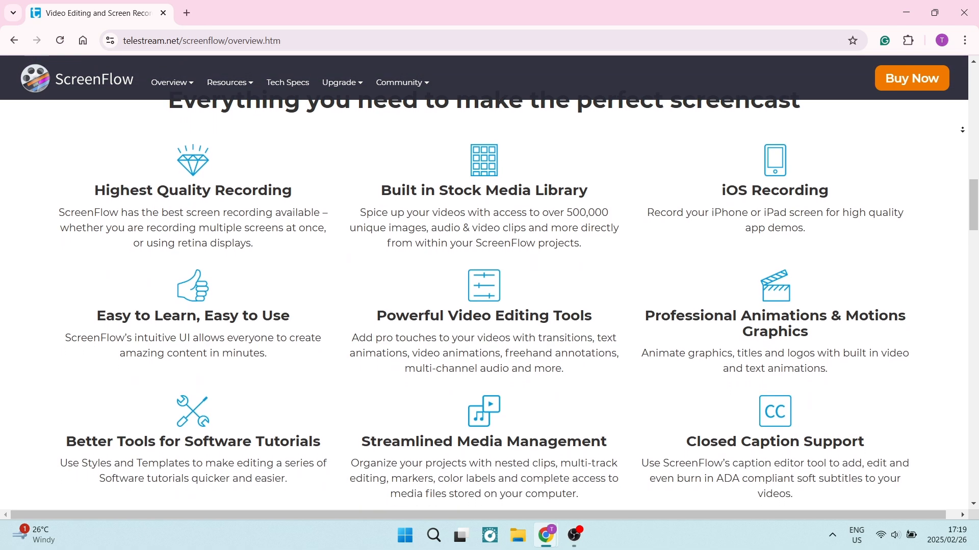
{"action": "scroll", "scroll_direction": "down", "scroll_amount": 3}
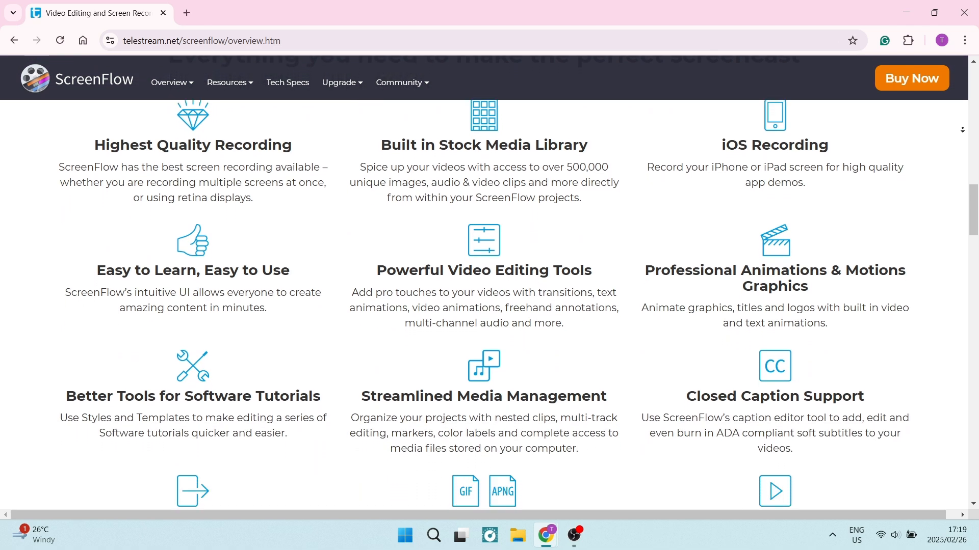
{"action": "scroll", "scroll_direction": "down", "scroll_amount": 3}
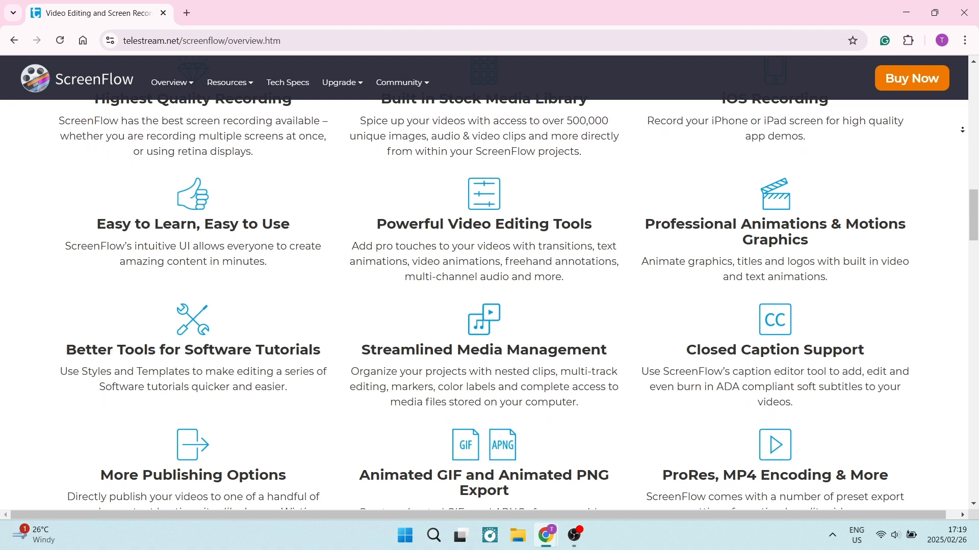
{"action": "scroll", "scroll_direction": "down", "scroll_amount": 3}
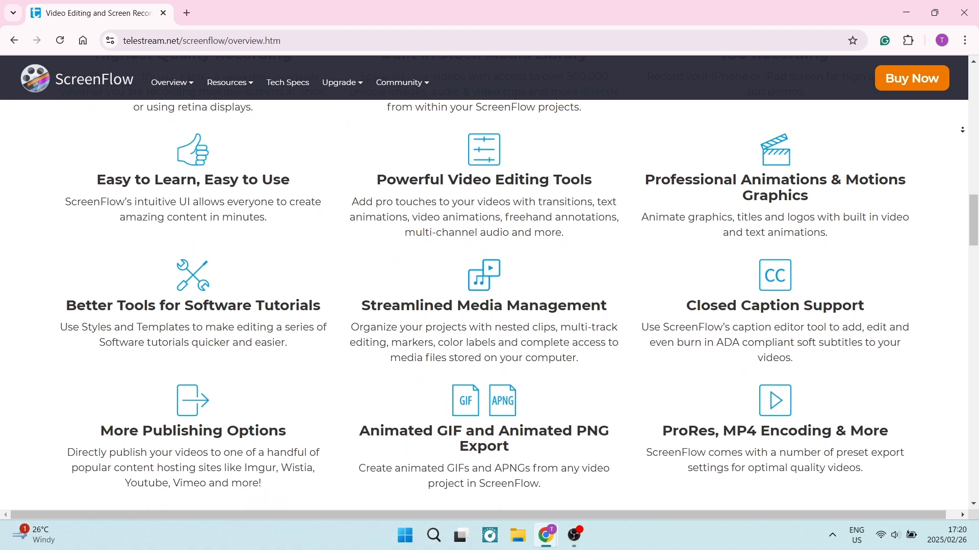
{"action": "scroll", "scroll_direction": "down", "scroll_amount": 3}
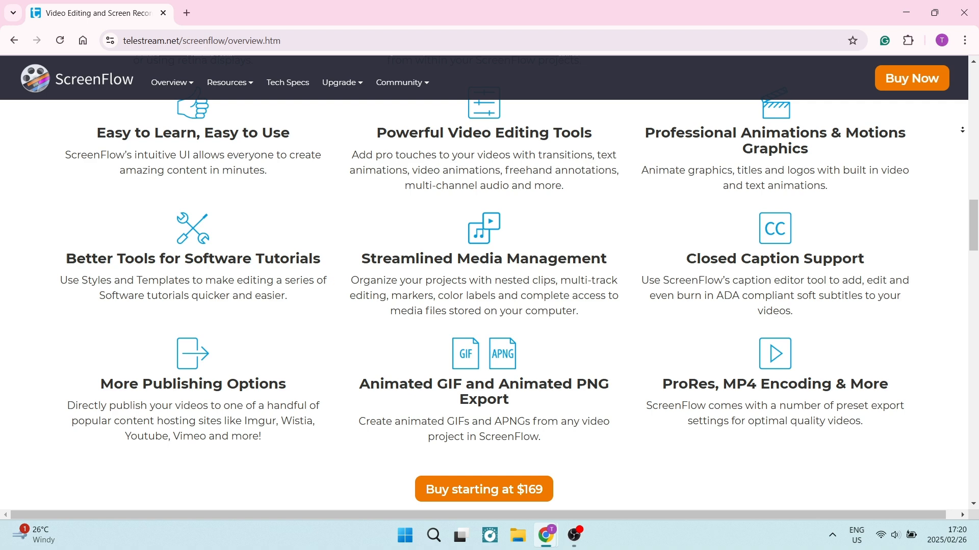
{"action": "scroll", "scroll_direction": "down", "scroll_amount": 3}
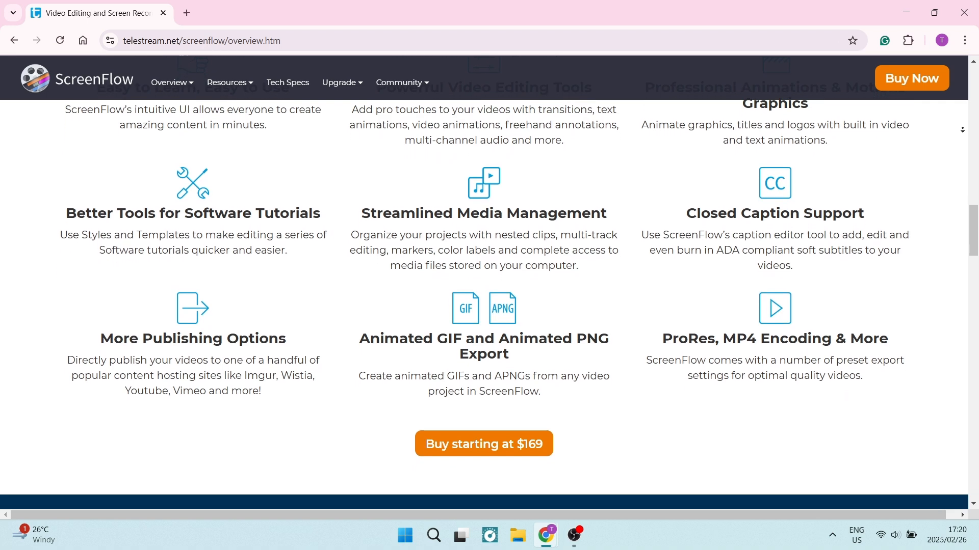
{"action": "scroll", "scroll_direction": "down", "scroll_amount": 3}
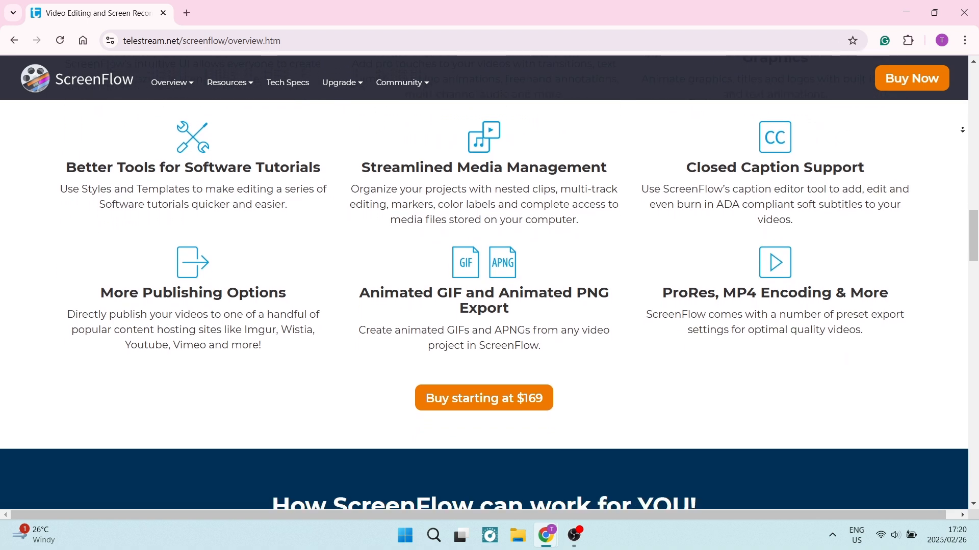
{"action": "scroll", "scroll_direction": "down", "scroll_amount": 3}
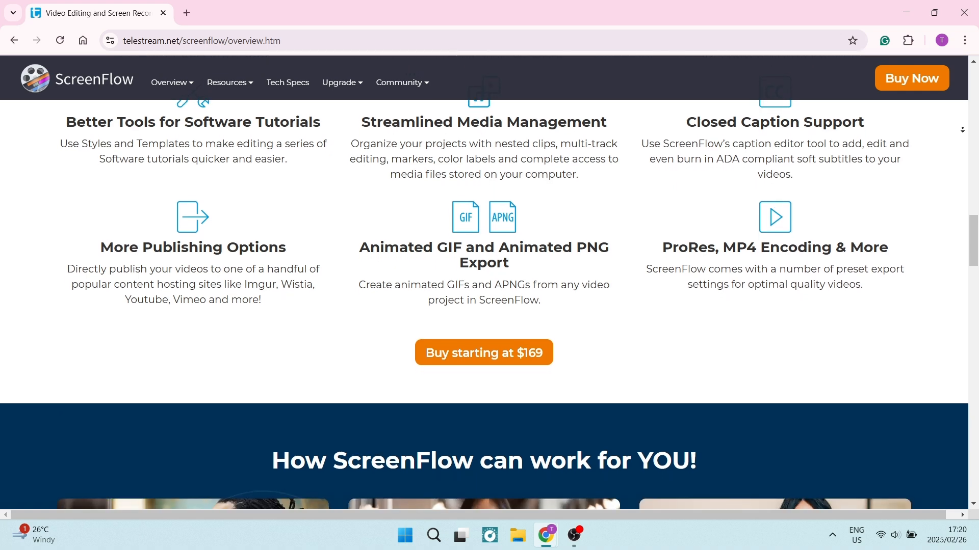
{"action": "scroll", "scroll_direction": "down", "scroll_amount": 3}
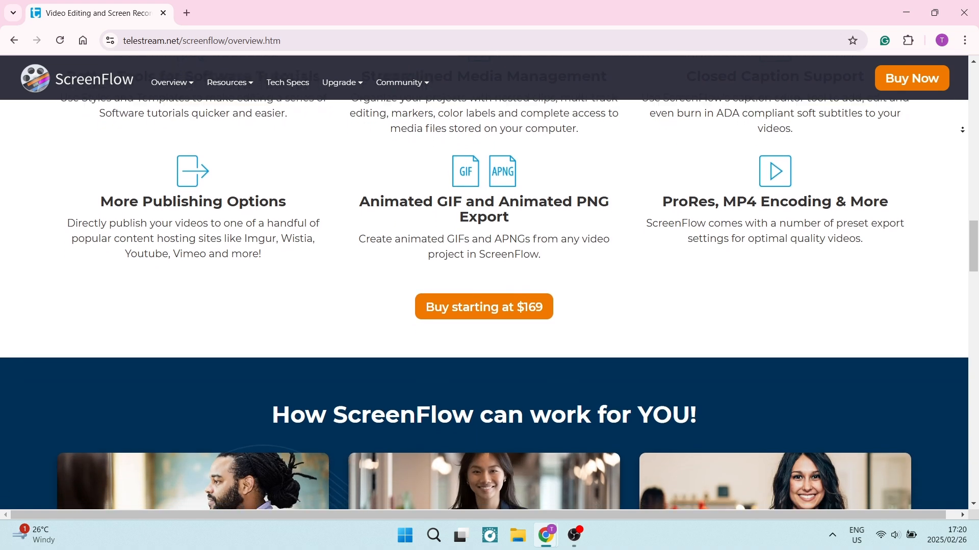
{"action": "scroll", "scroll_direction": "down", "scroll_amount": 3}
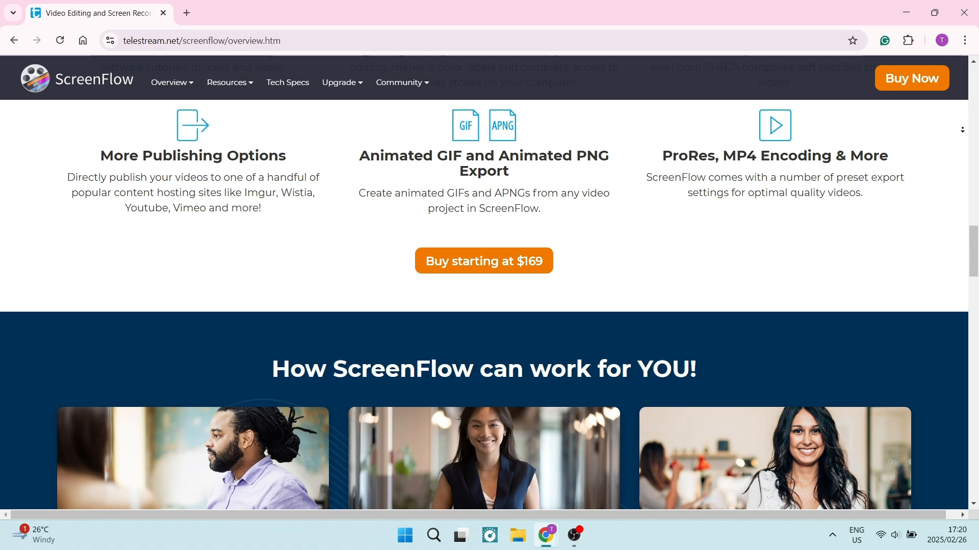
{"action": "scroll", "scroll_direction": "down", "scroll_amount": 3}
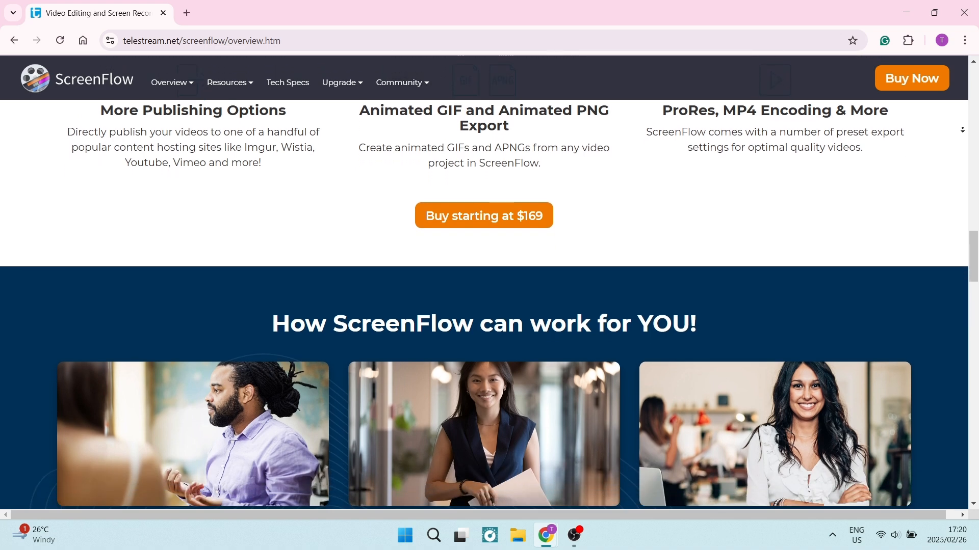
{"action": "scroll", "scroll_direction": "down", "scroll_amount": 3}
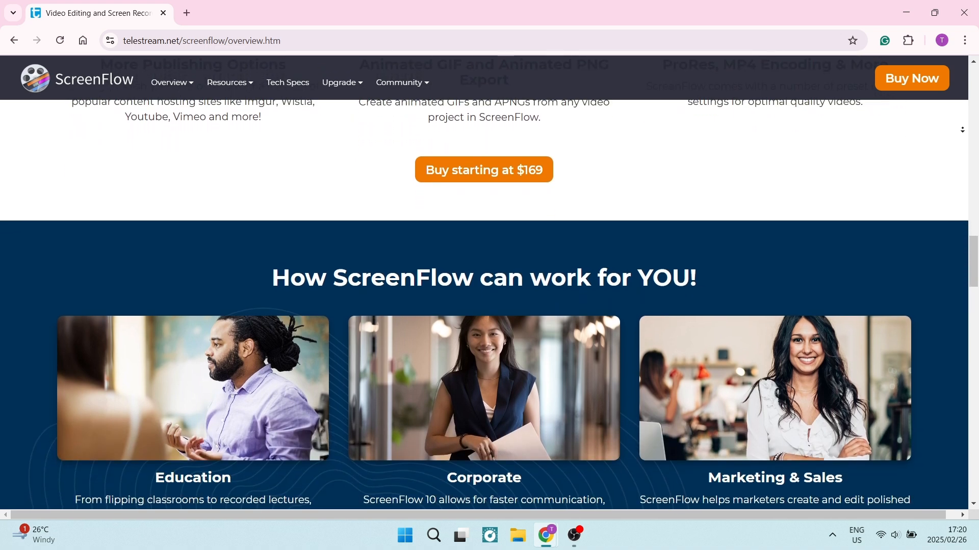
{"action": "scroll", "scroll_direction": "down", "scroll_amount": 3}
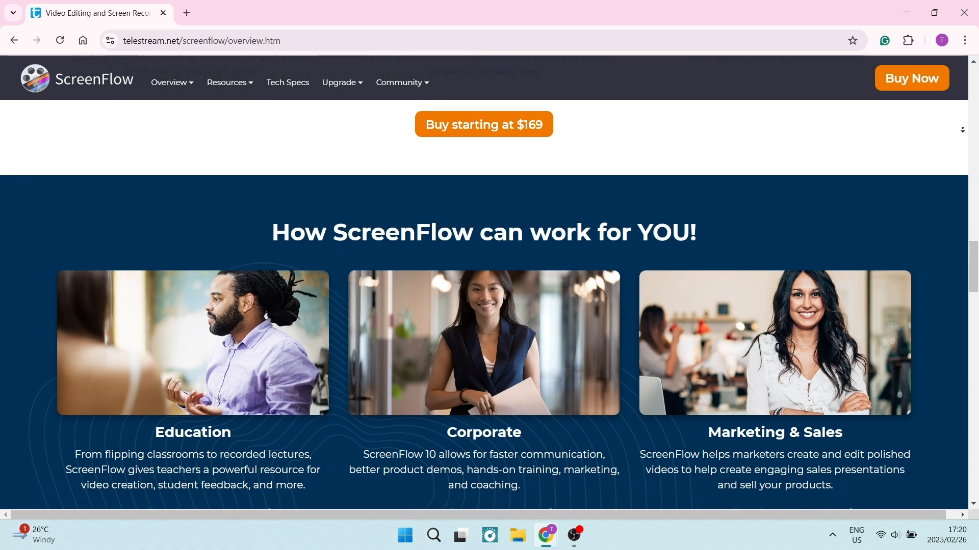
{"action": "scroll", "scroll_direction": "down", "scroll_amount": 3}
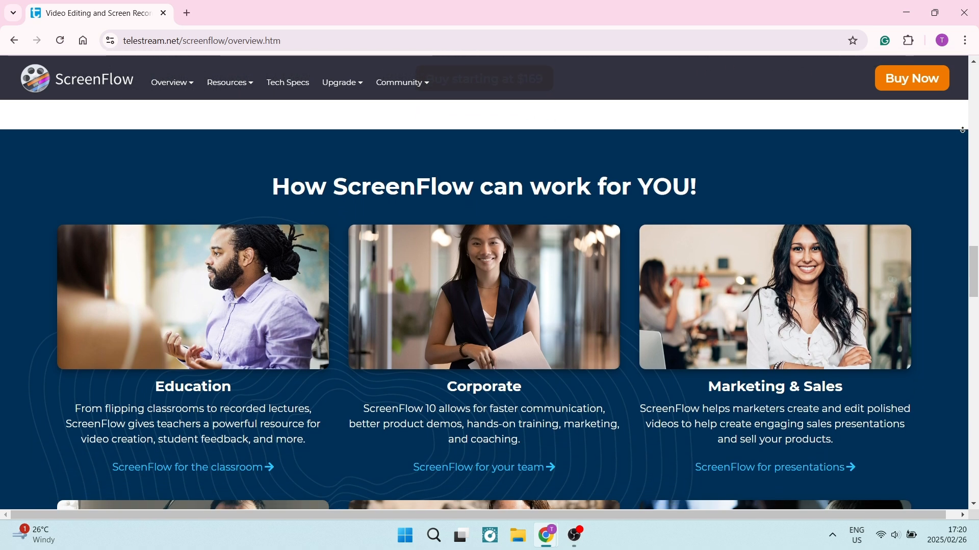
{"action": "scroll", "scroll_direction": "down", "scroll_amount": 3}
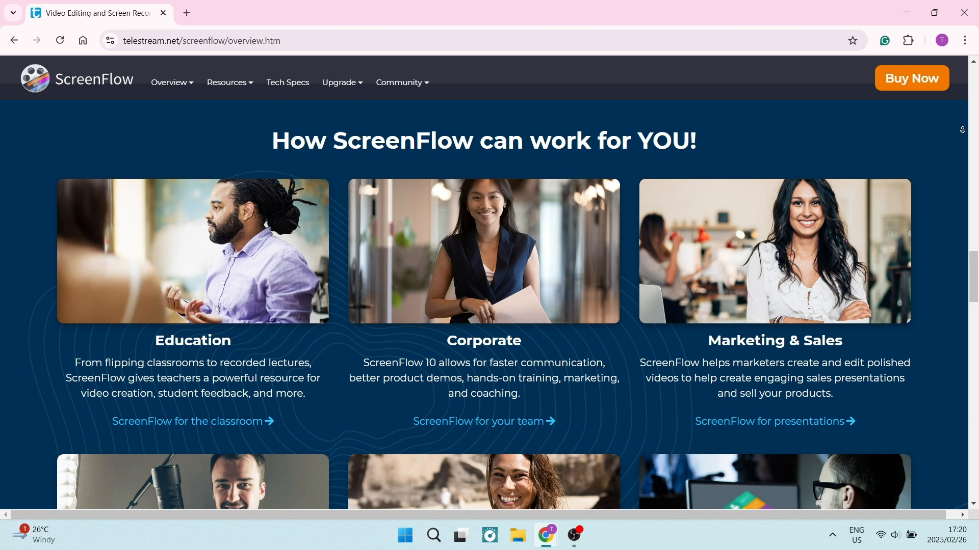
{"action": "scroll", "scroll_direction": "down", "scroll_amount": 3}
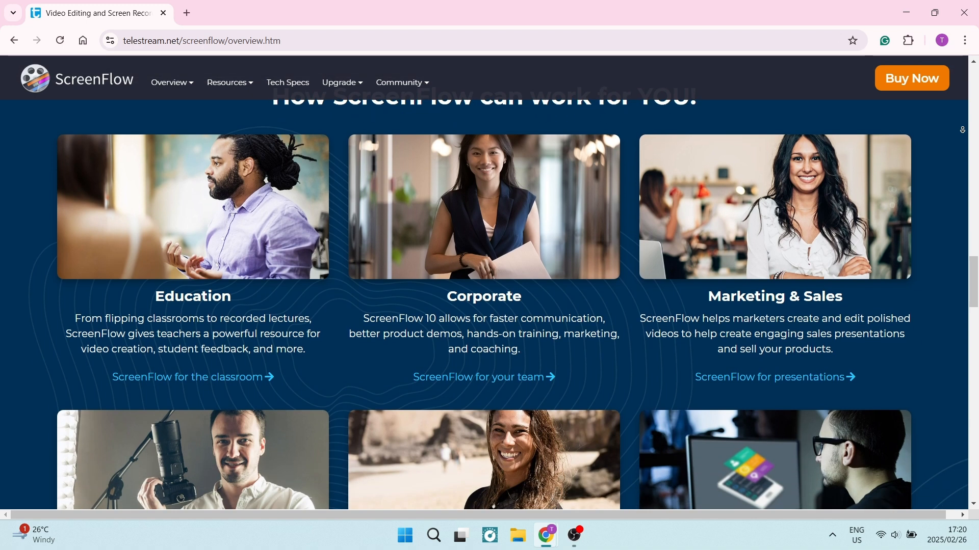
{"action": "scroll", "scroll_direction": "down", "scroll_amount": 3}
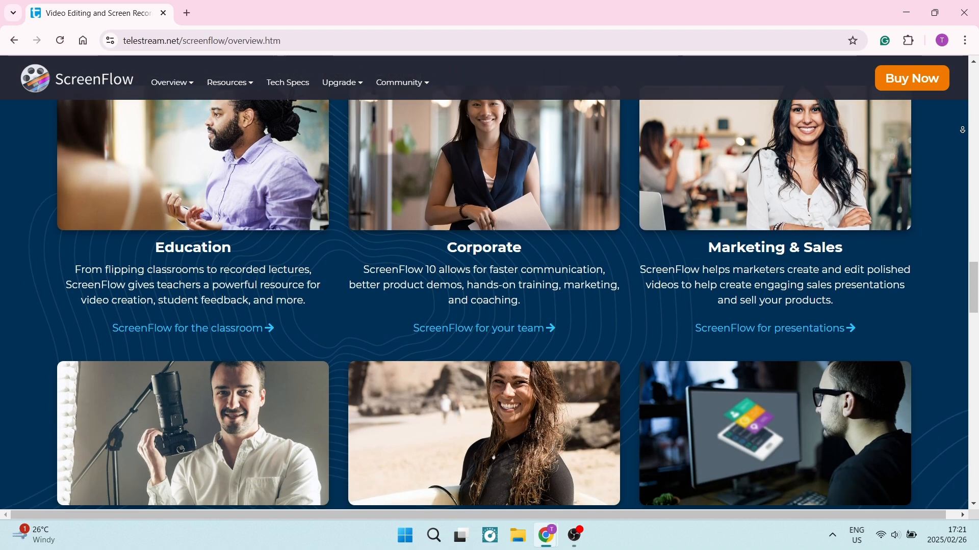
{"action": "scroll", "scroll_direction": "down", "scroll_amount": 3}
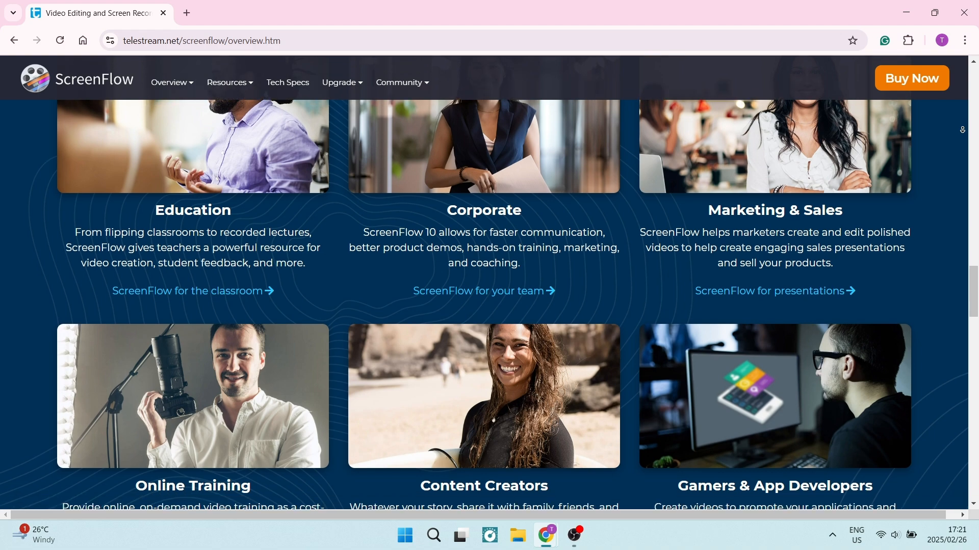
{"action": "scroll", "scroll_direction": "down", "scroll_amount": 3}
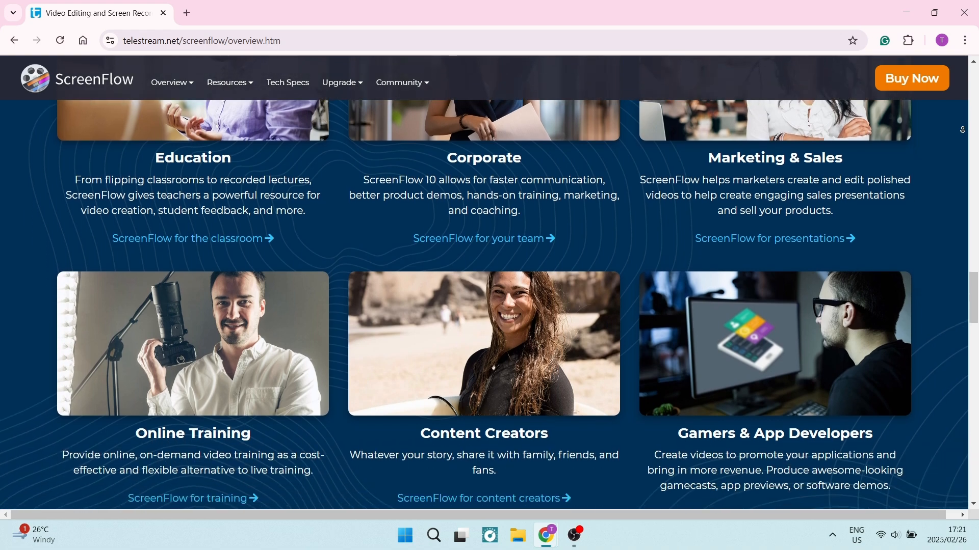
{"action": "scroll", "scroll_direction": "down", "scroll_amount": 3}
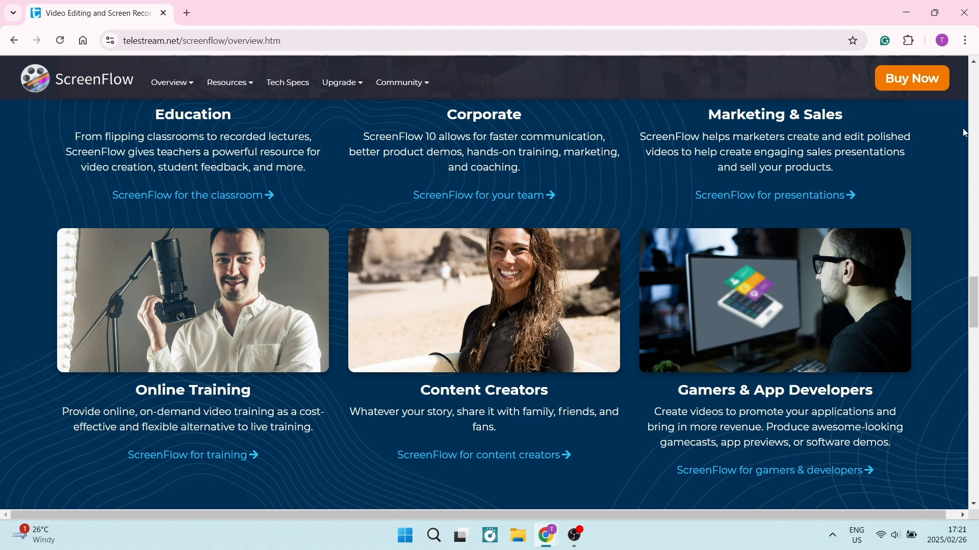
{"action": "scroll", "scroll_direction": "down", "scroll_amount": 3}
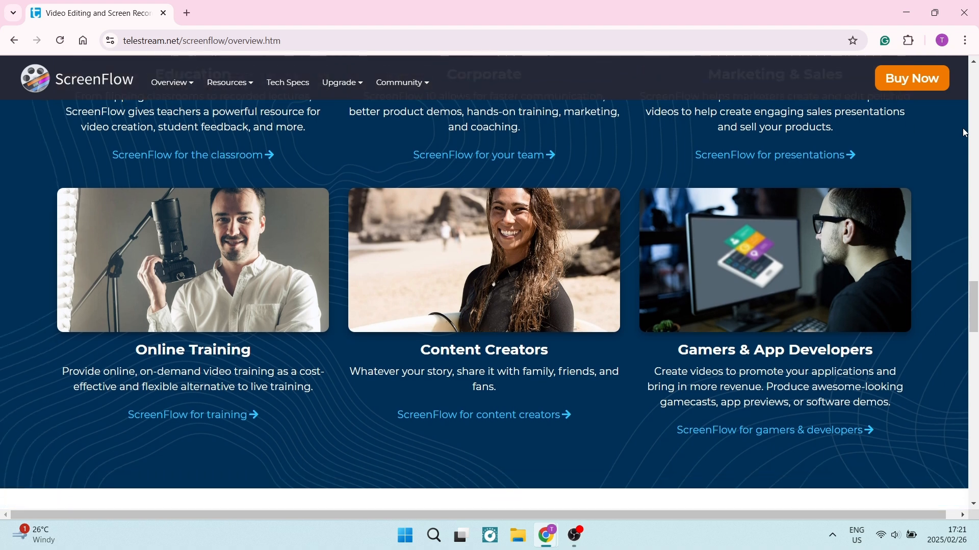